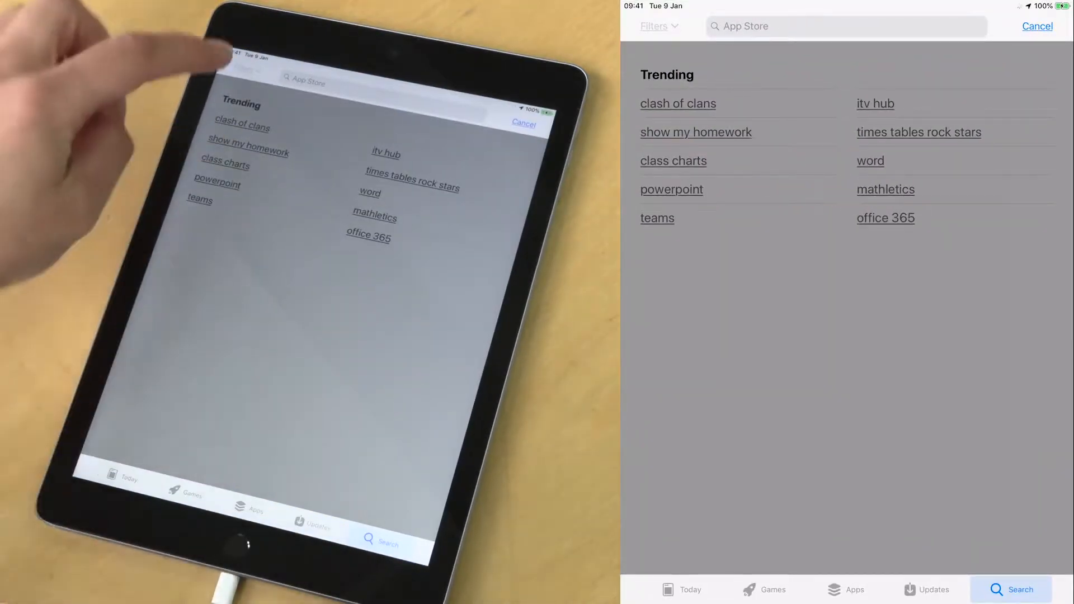
- Search the App Store for 'Adobe' and view the Adobe Premiere Rush listing
type("A")
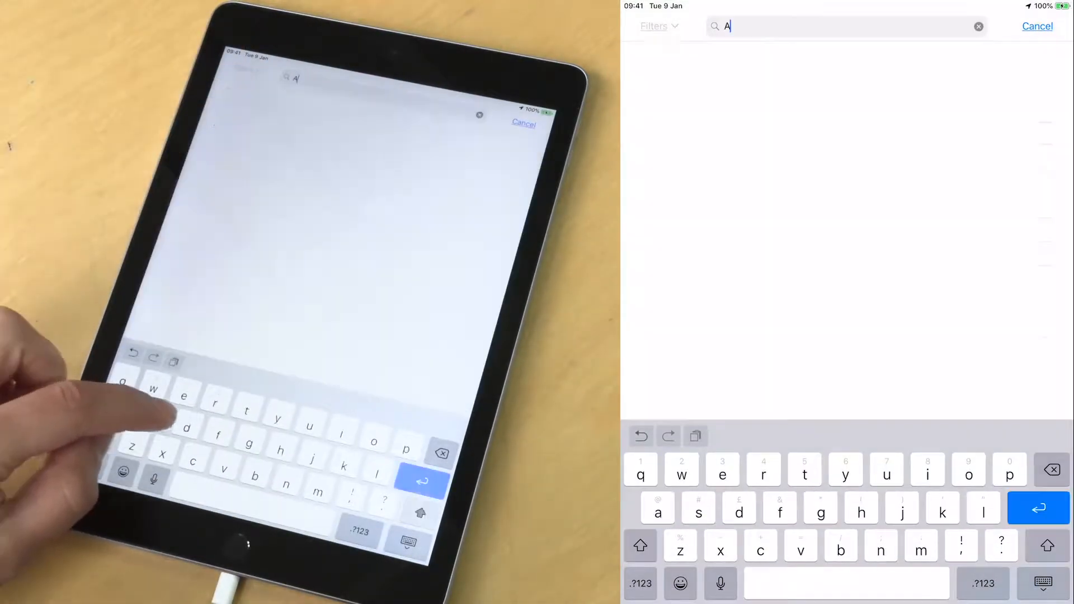
type("dobe")
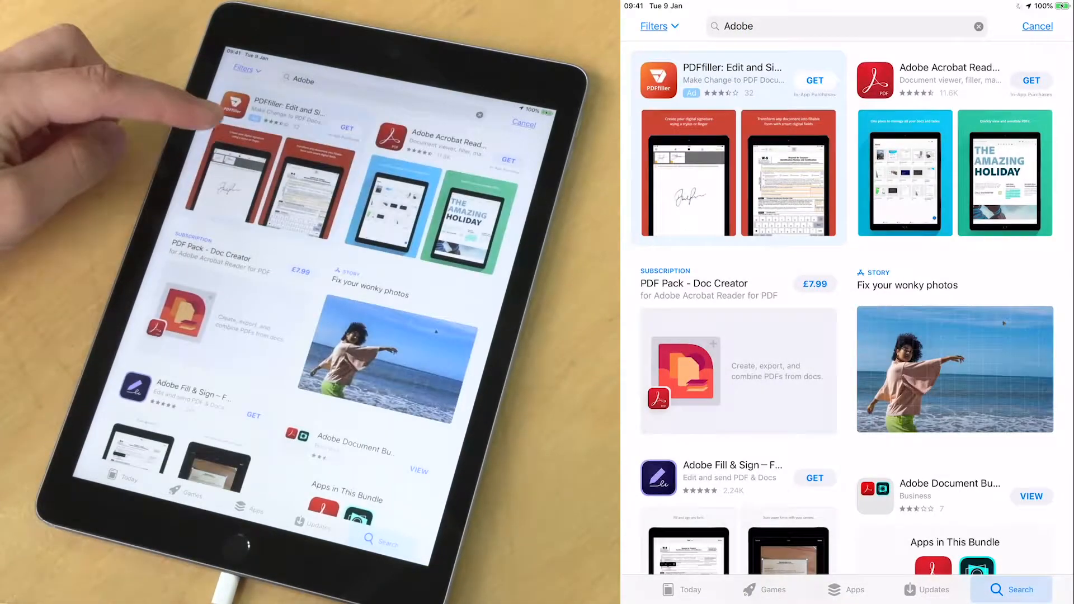
scroll("down", 3)
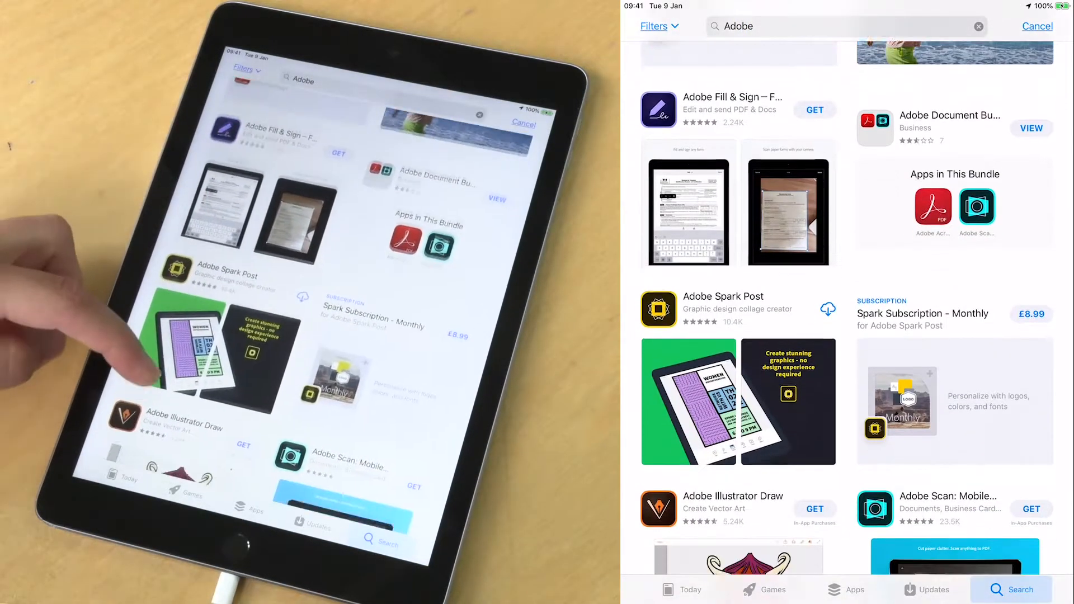
scroll("down", 3)
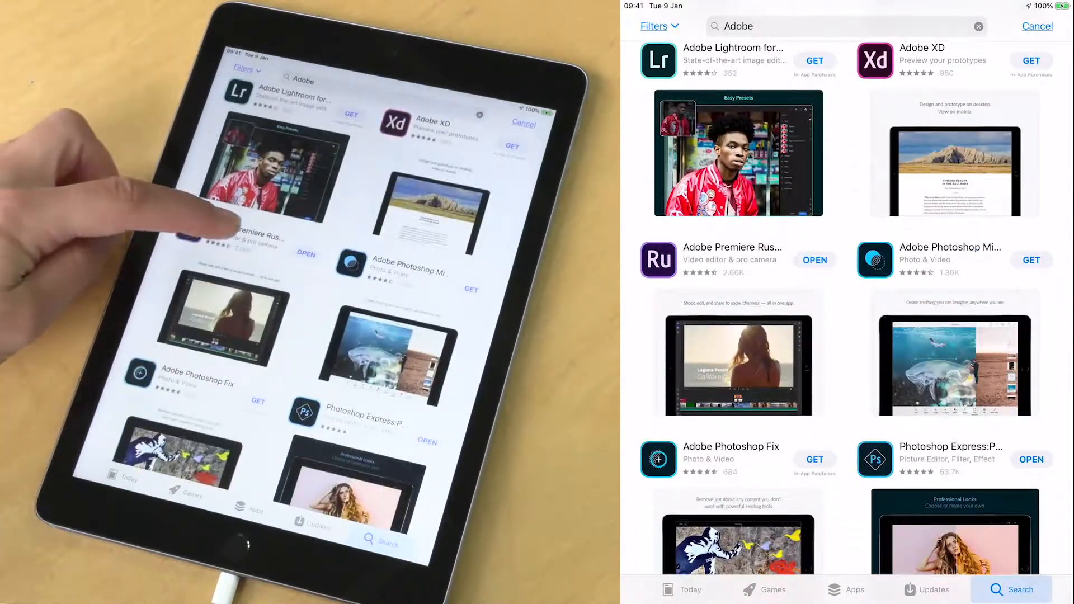
left_click(733, 248)
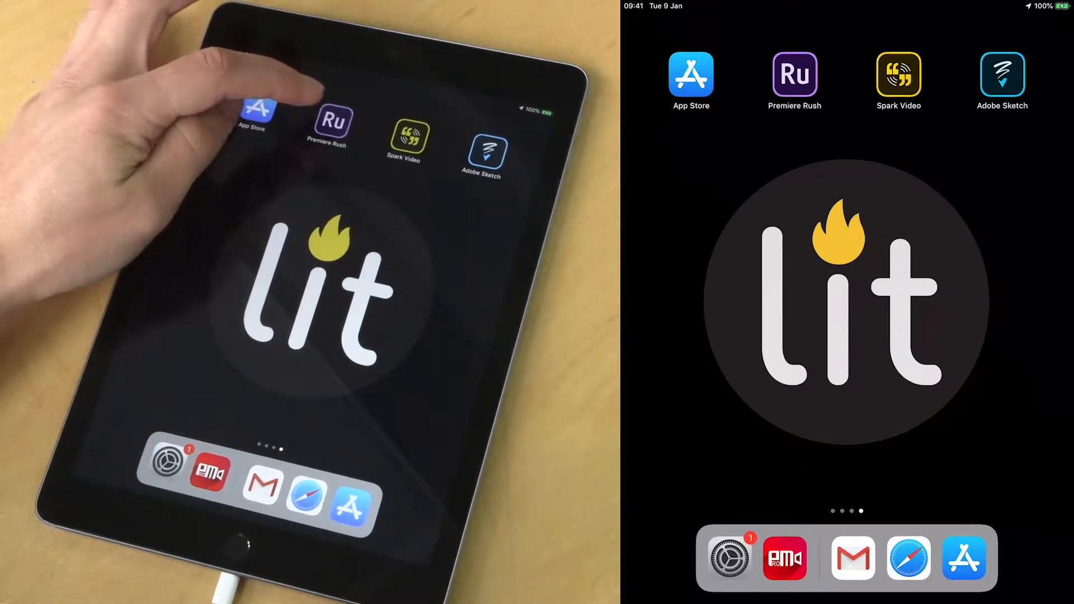
- Launch Premiere Rush from its icon on the iPad home screen
left_click(794, 74)
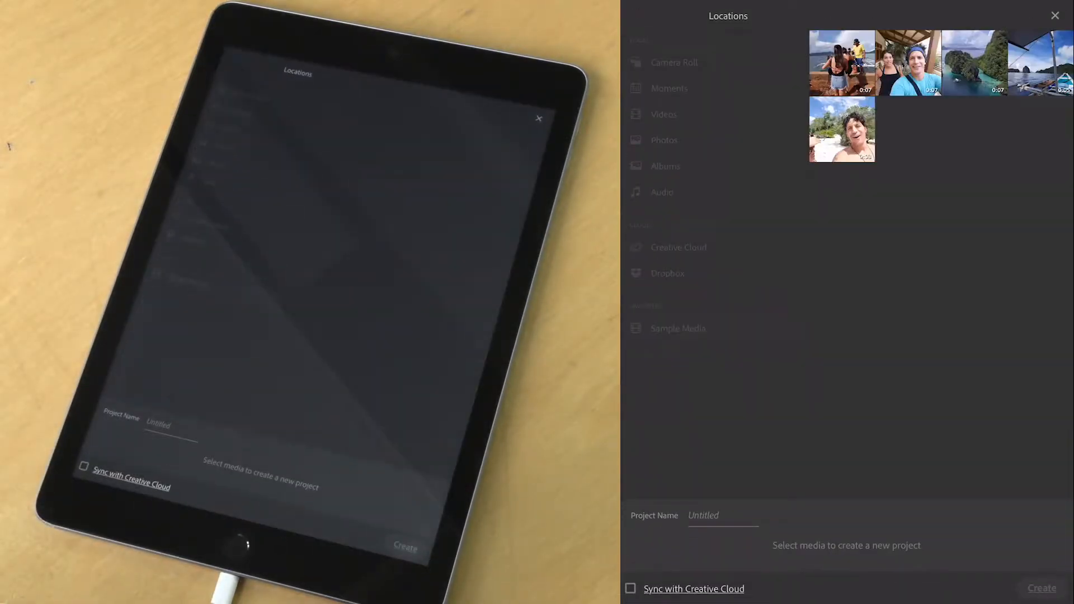
- Enter 'My first Rush!' as the new project's name
left_click(678, 327)
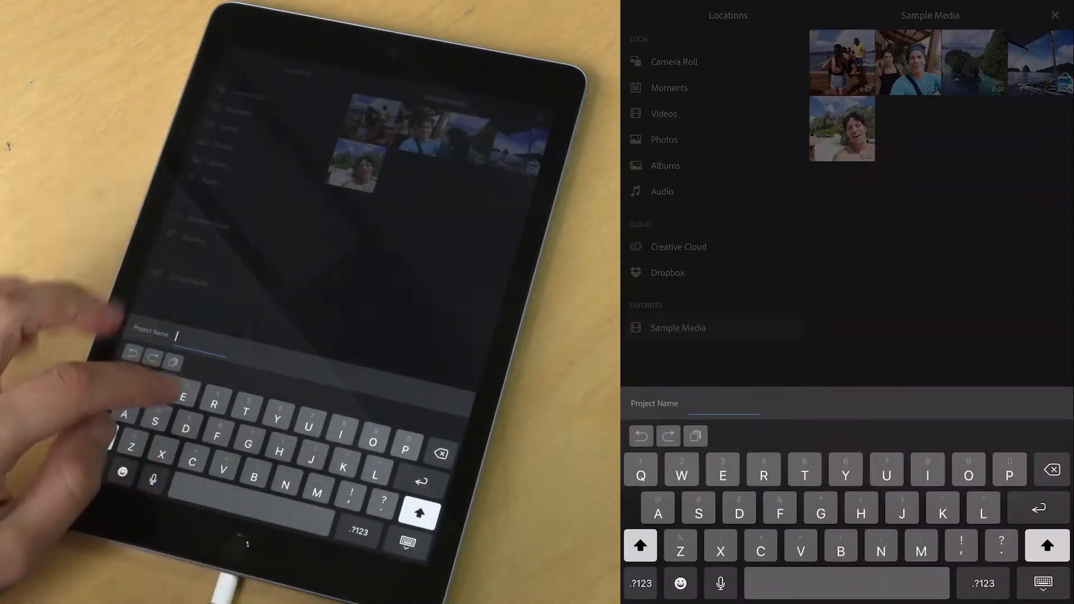
type("My first R")
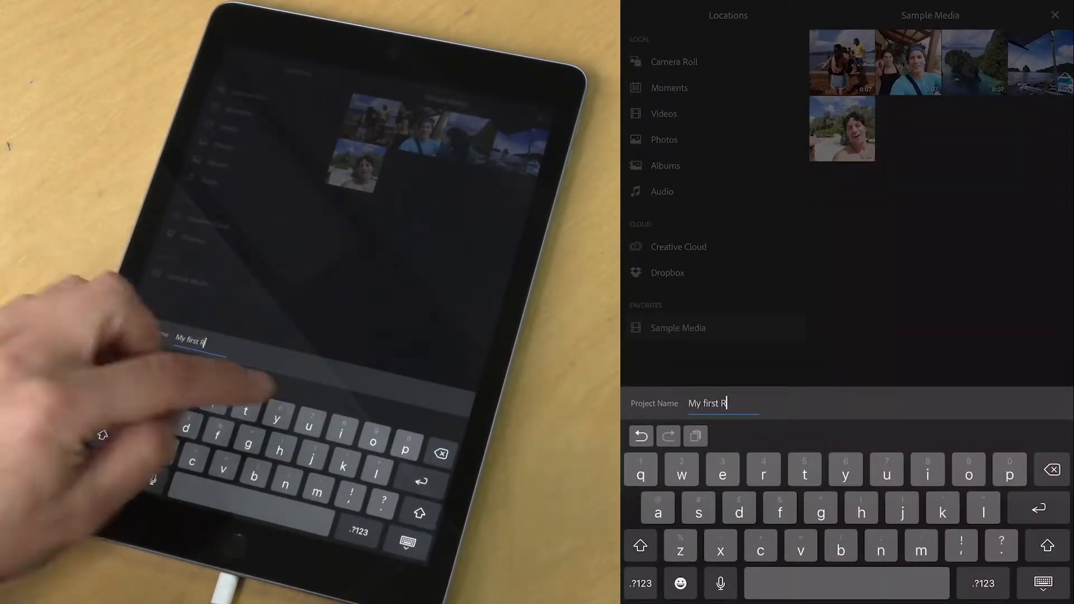
type("ush!")
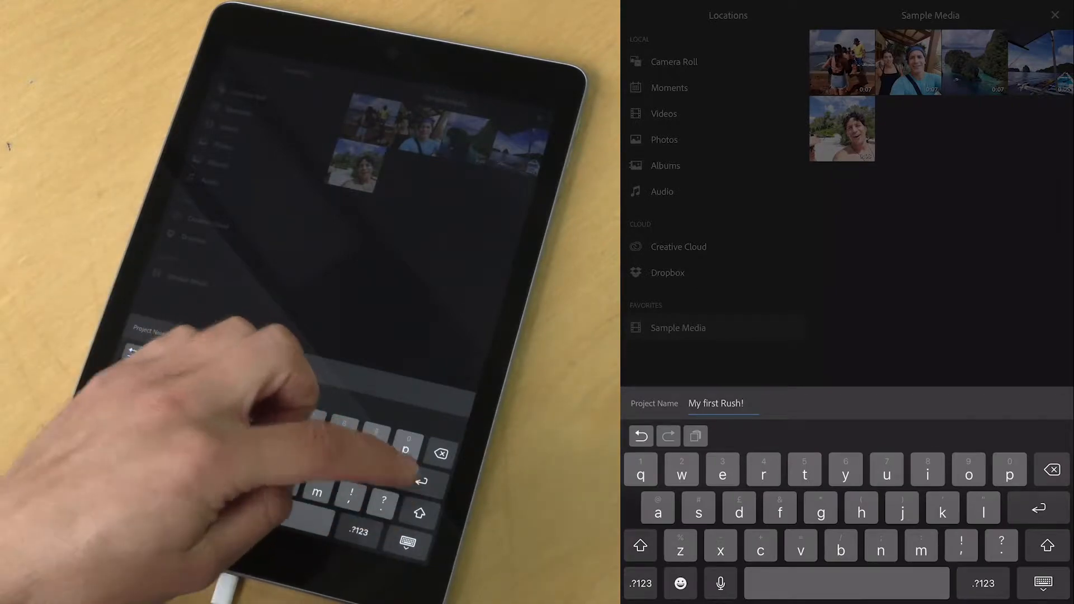
key("return")
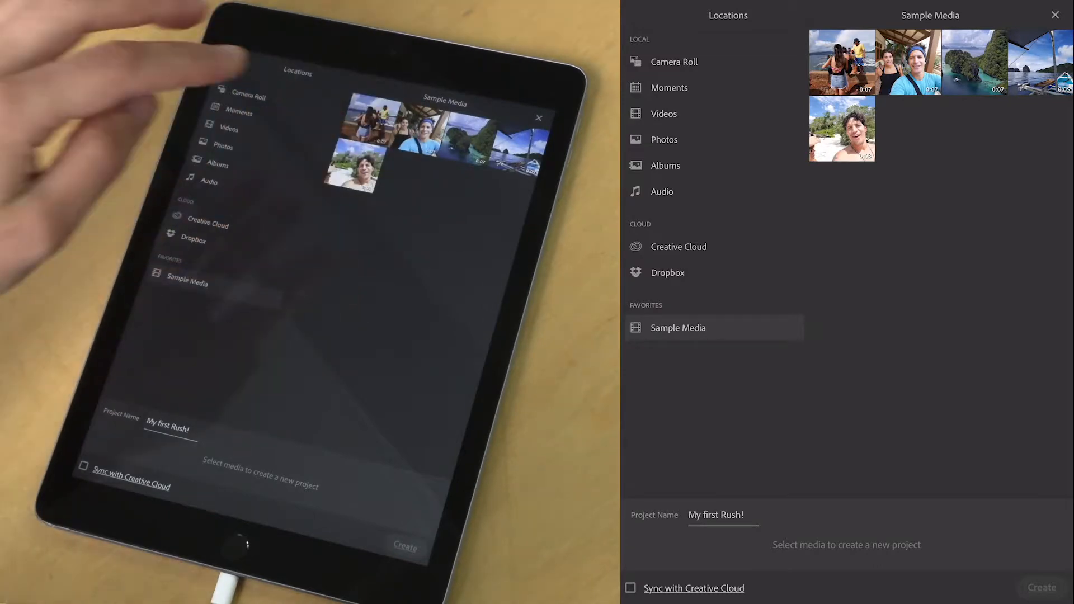
- Choose a bookshelf video from Camera Roll and create the project
left_click(675, 61)
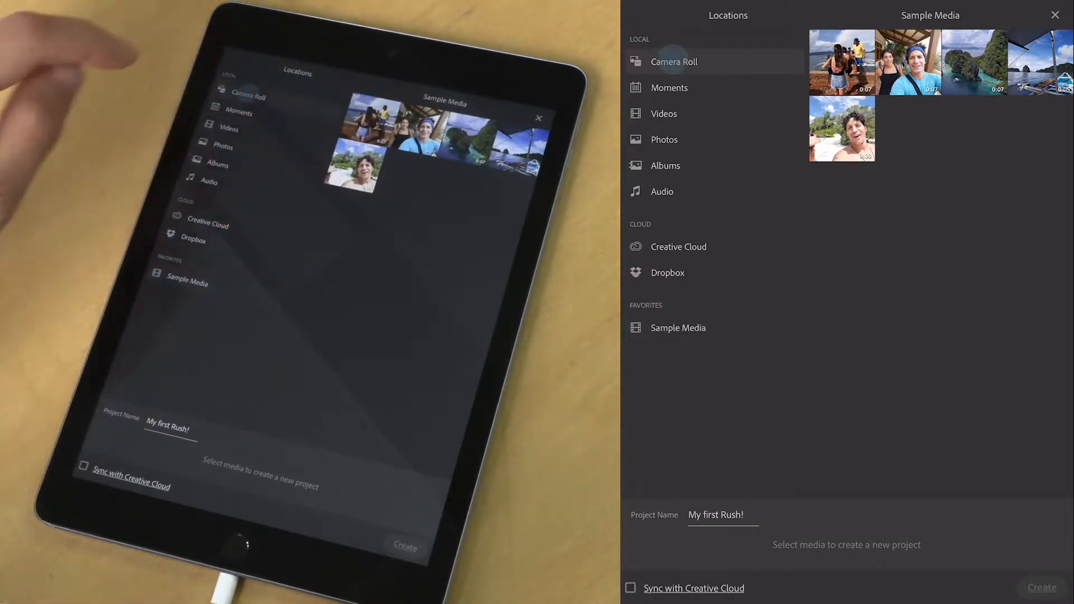
left_click(674, 61)
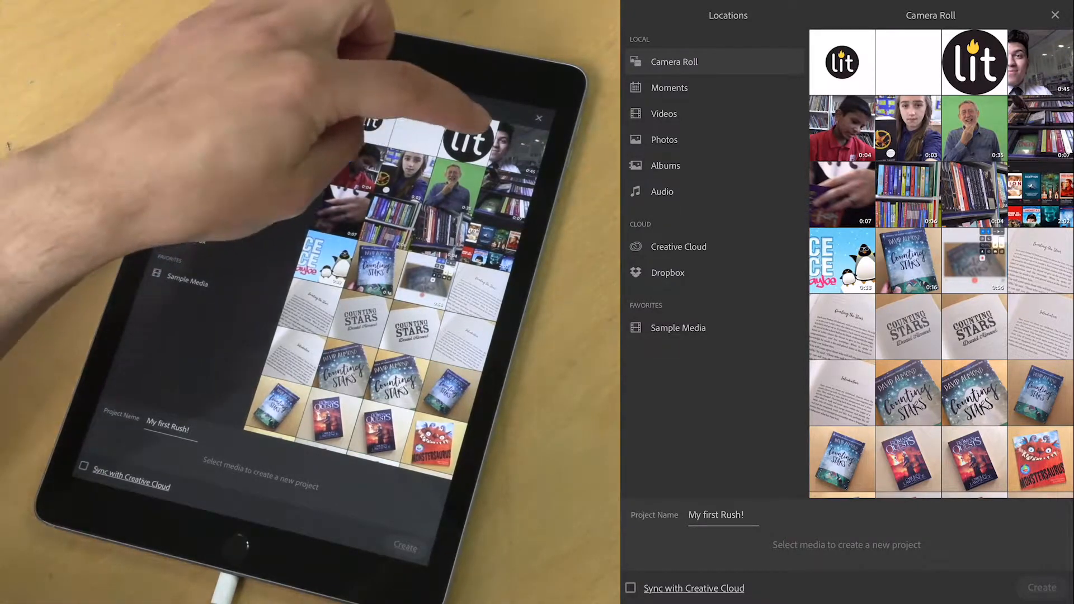
left_click(842, 62)
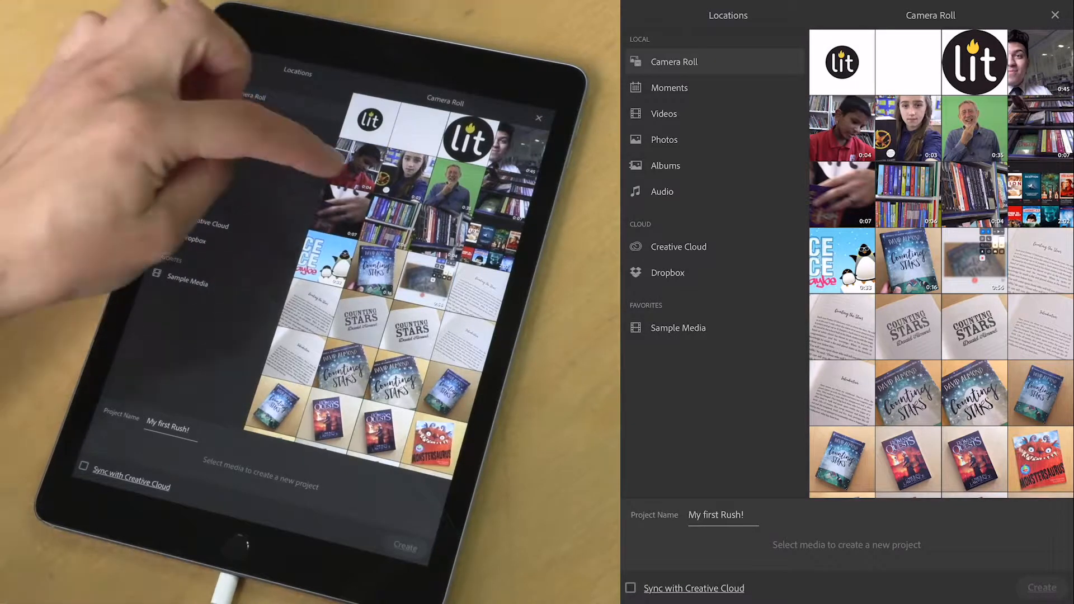
left_click(974, 194)
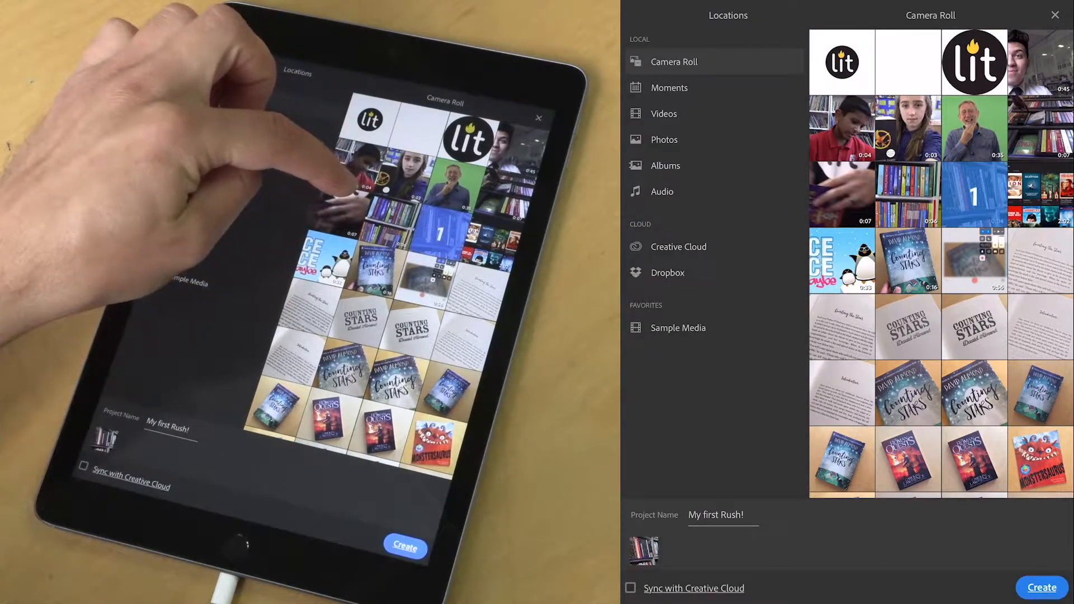
left_click(907, 196)
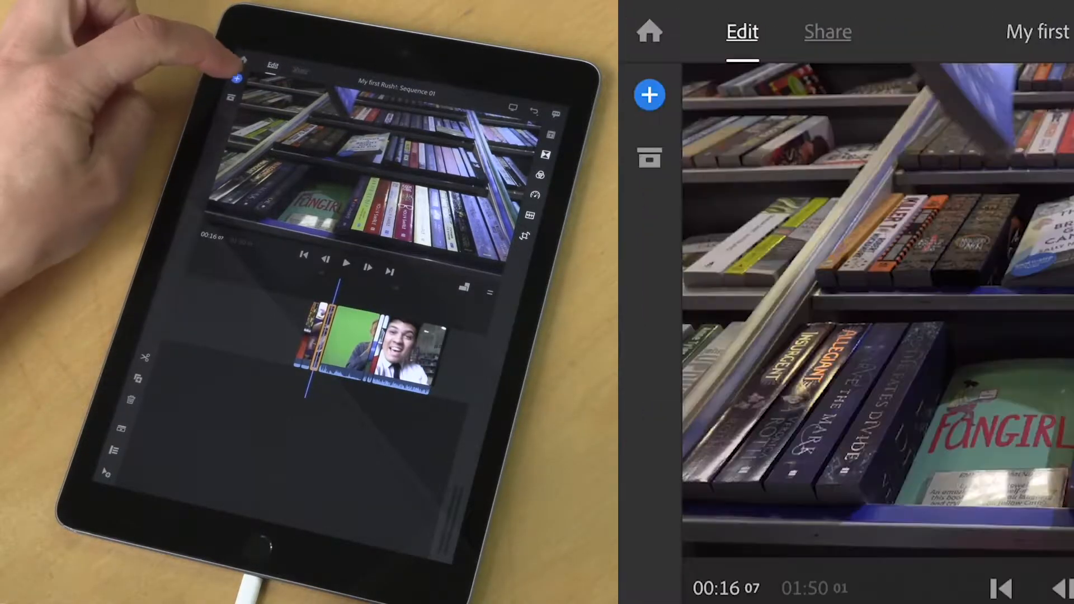
- Review the imported media such as IMG_1387 and IMG_1389 in the Project Panel
left_click(649, 95)
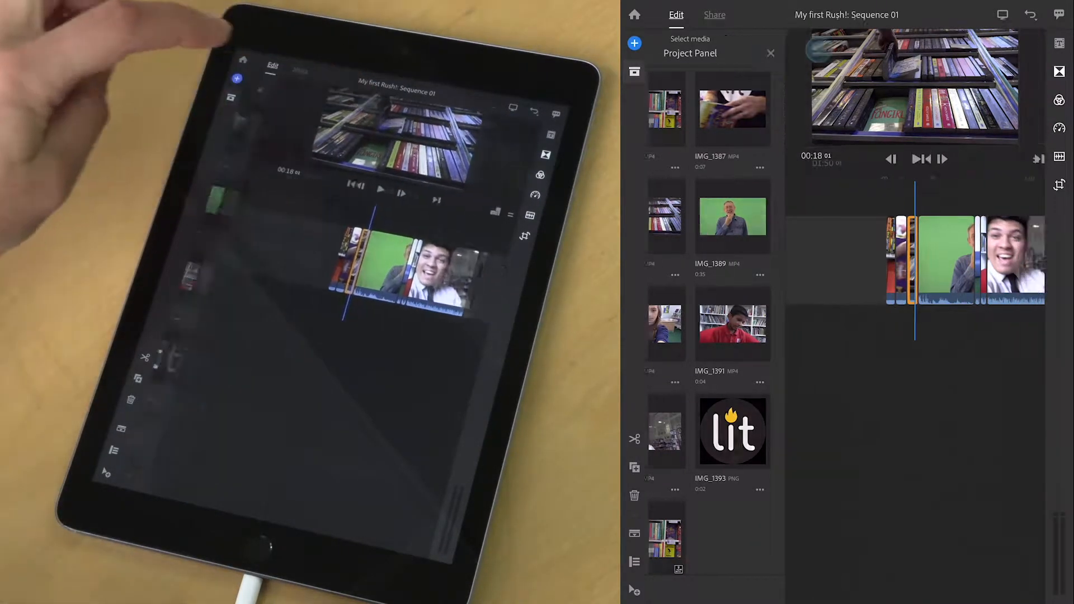
left_click(770, 53)
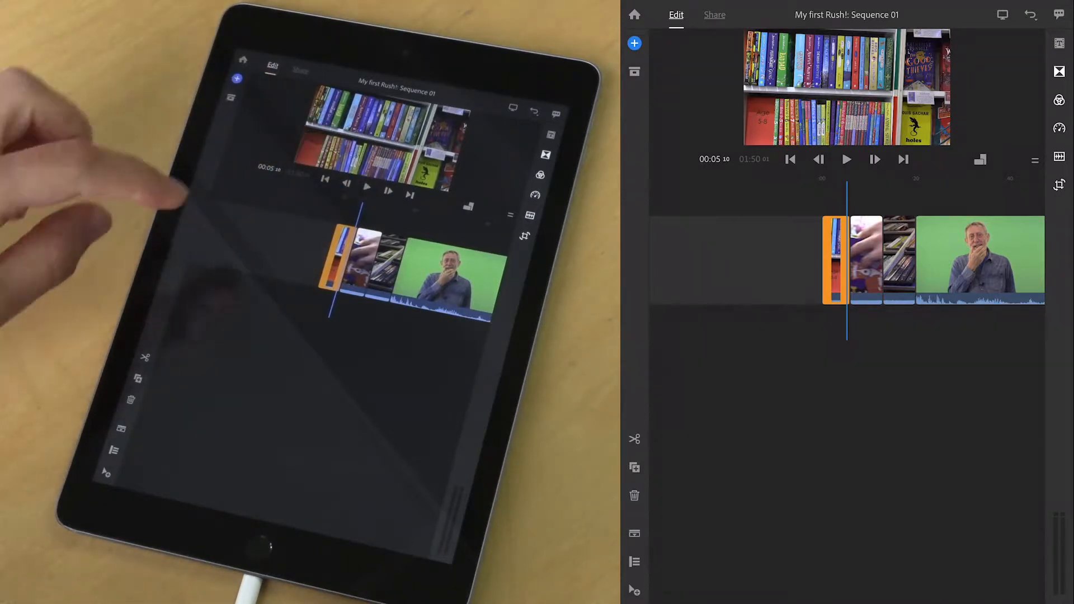
- Drag the short bookshelf clip to just before the green-screen interview clip
left_click(847, 159)
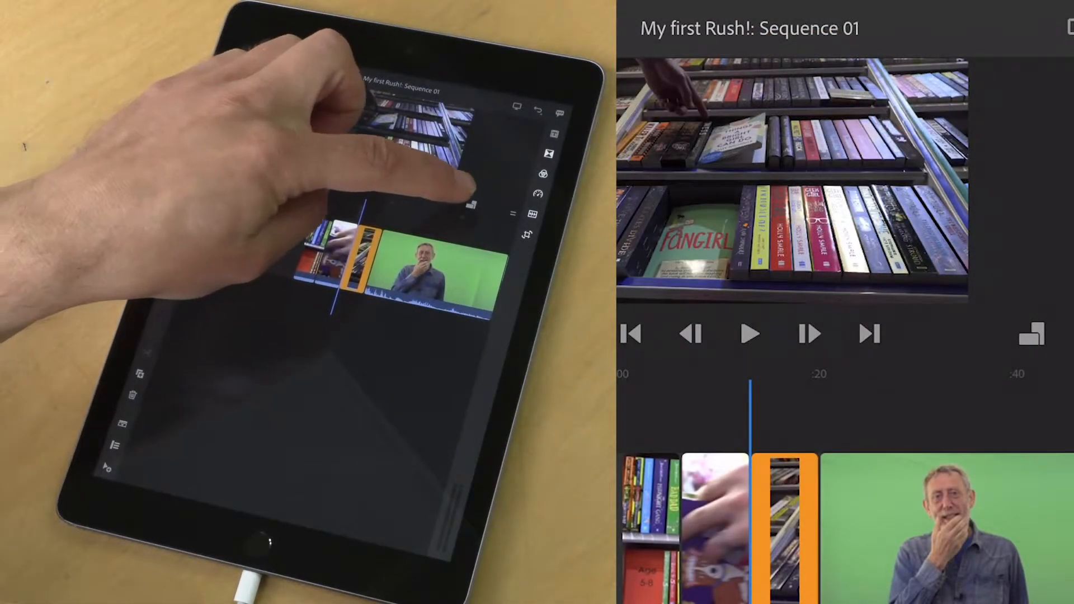
left_click(1031, 335)
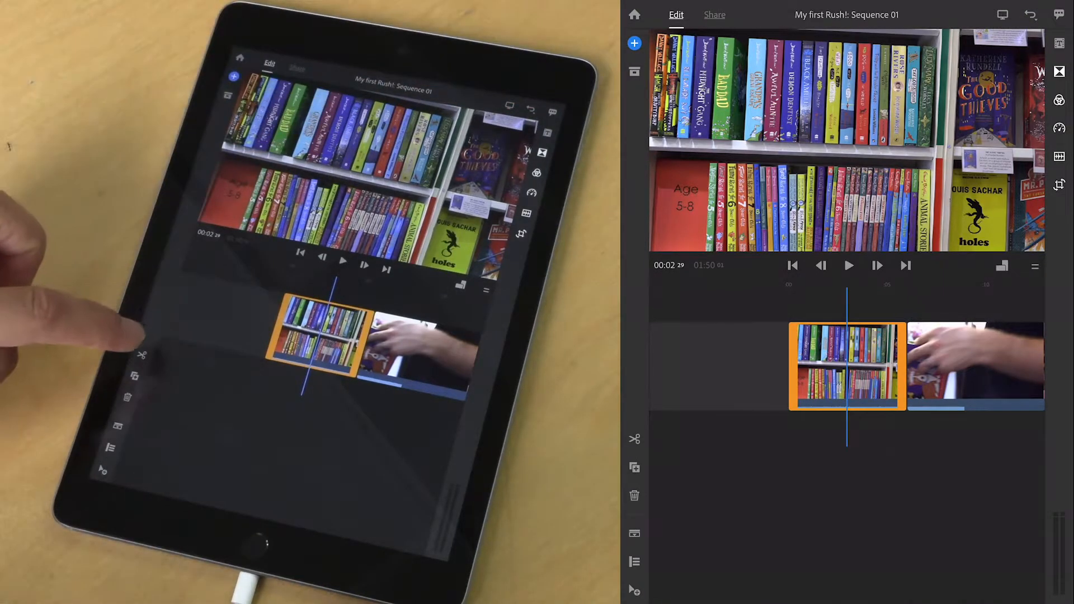
- Split the bookshelf clip at the playhead and move a piece after the hands clip
left_click(1031, 13)
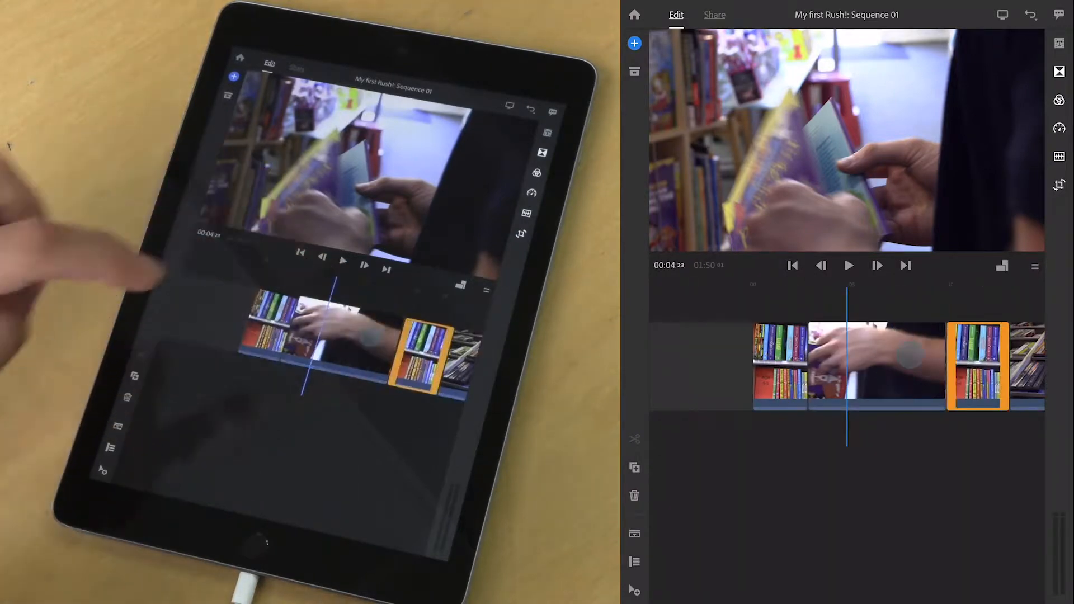
left_click(849, 265)
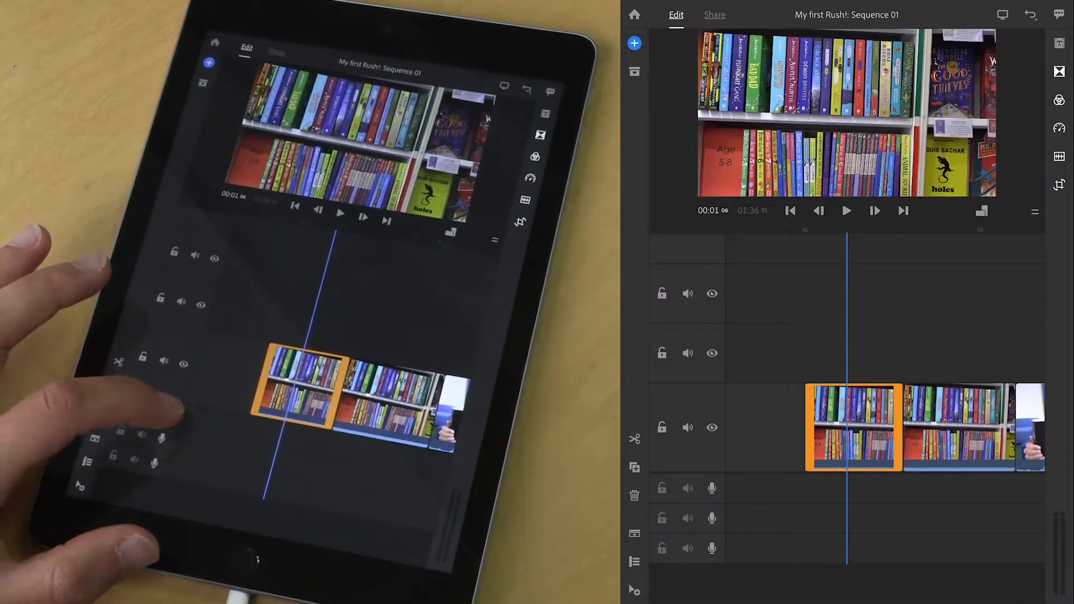
- Arm an audio track's microphone and start recording a voiceover beneath the bookshelf clips
left_click(712, 491)
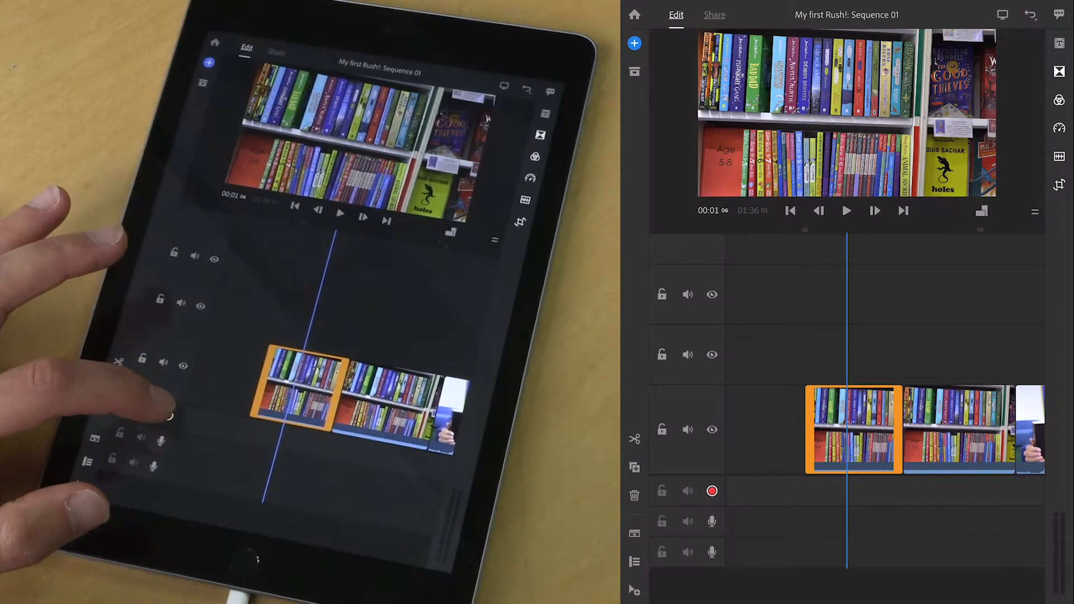
left_click(847, 210)
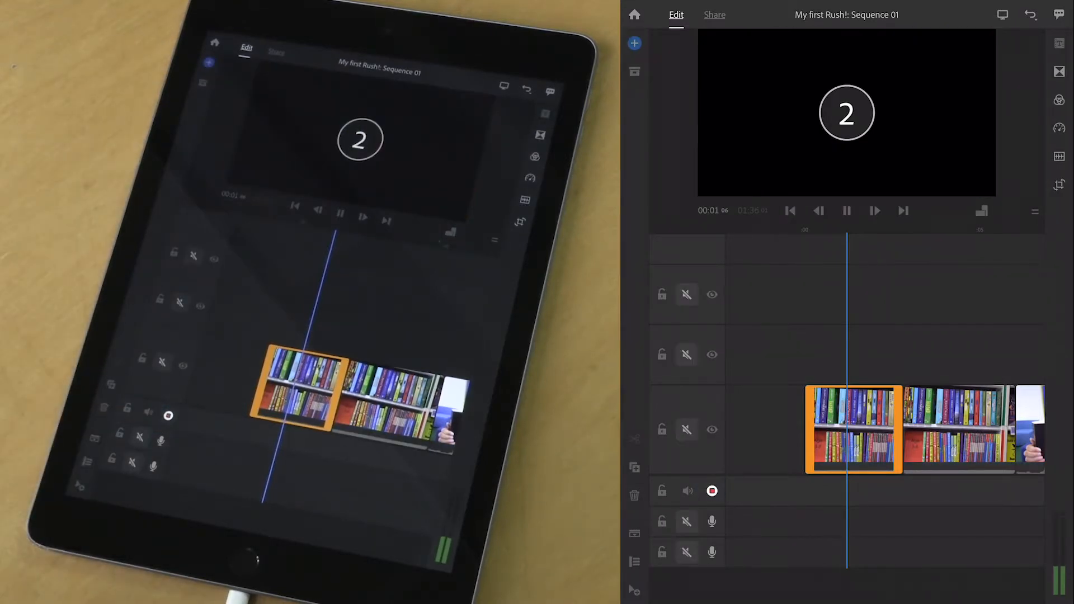
left_click(847, 211)
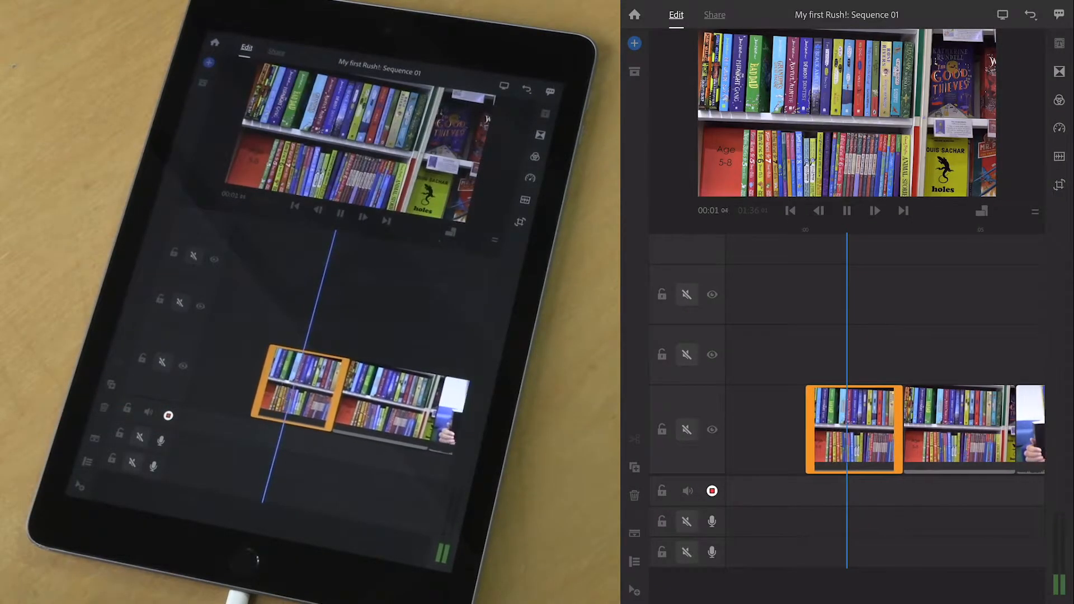